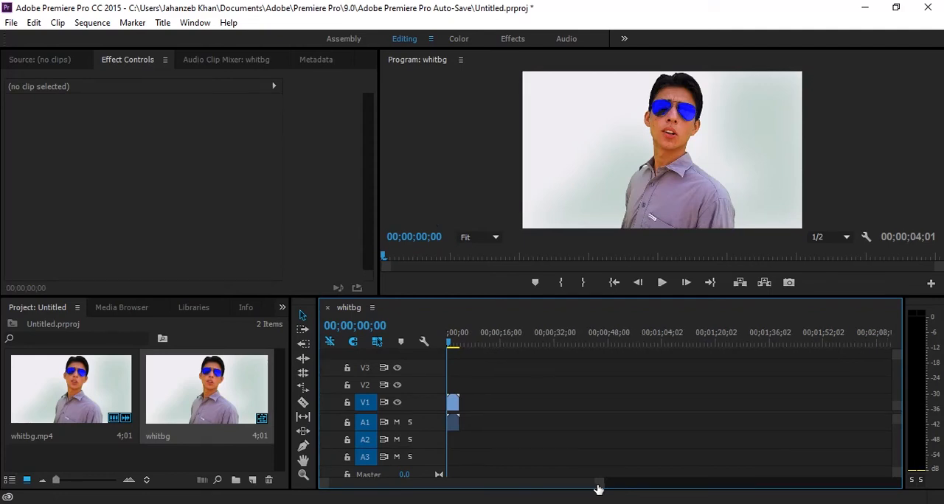
Step: Make a 1280×720 Color Matte in wall-sampled near-white F1EDF4, keeping the default name
drag(597, 487, 585, 486)
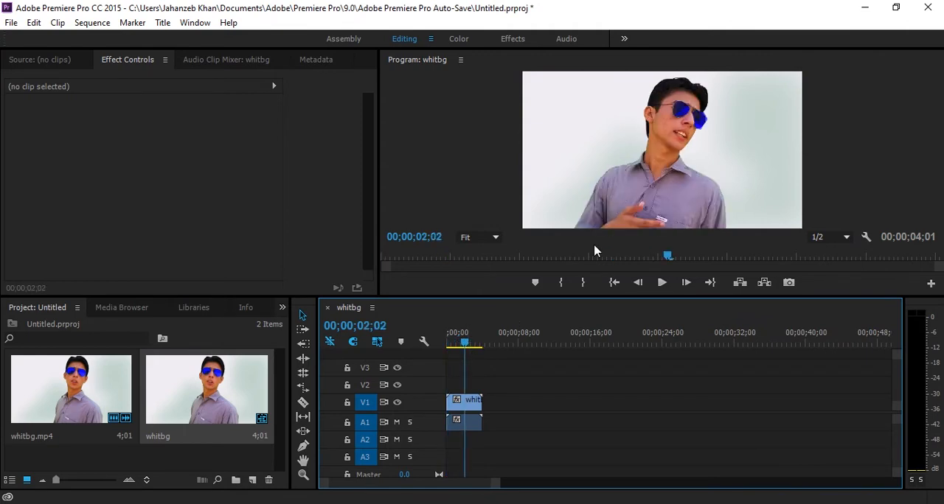
mouse_move(574, 297)
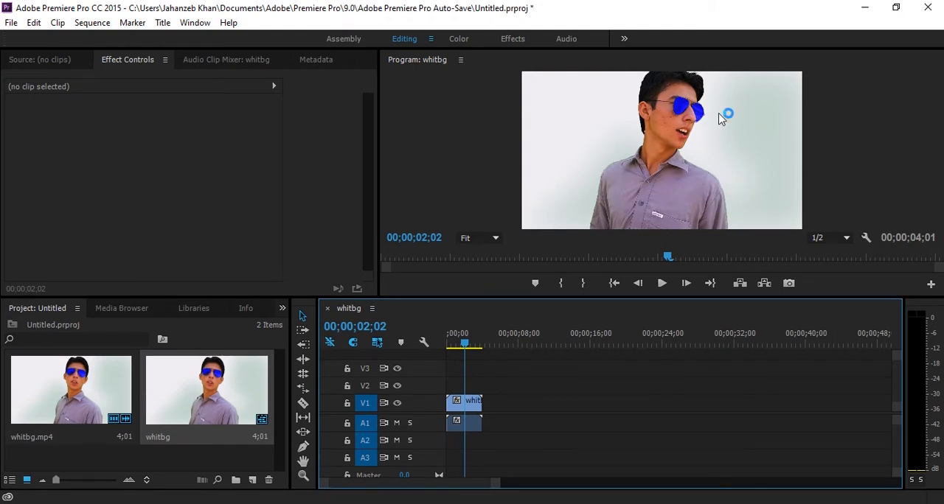
mouse_move(574, 162)
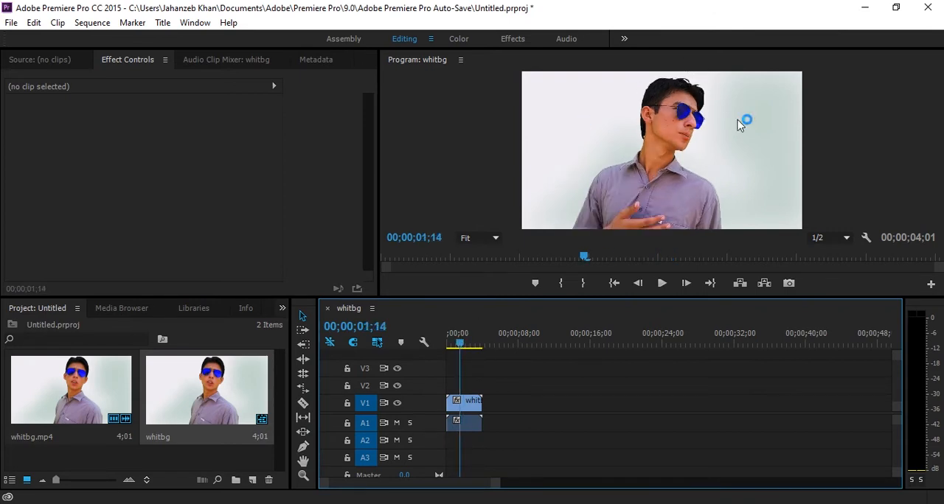
mouse_move(674, 127)
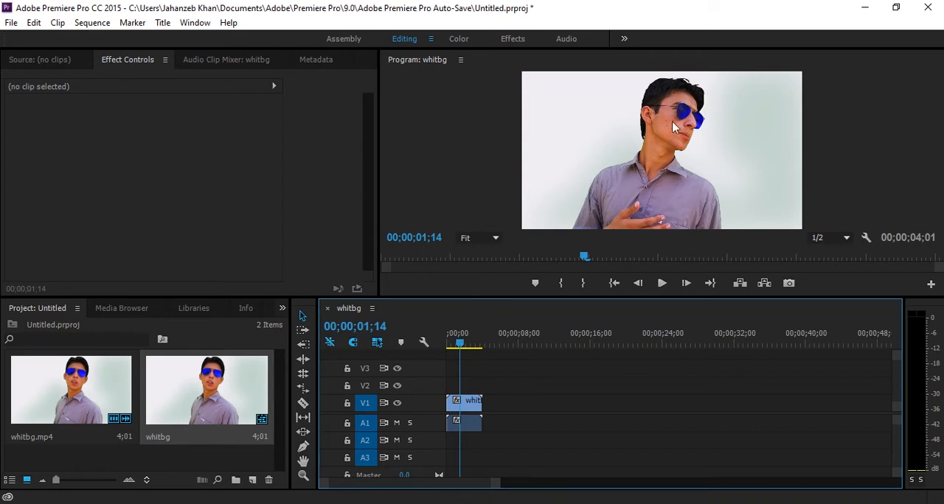
mouse_move(662, 114)
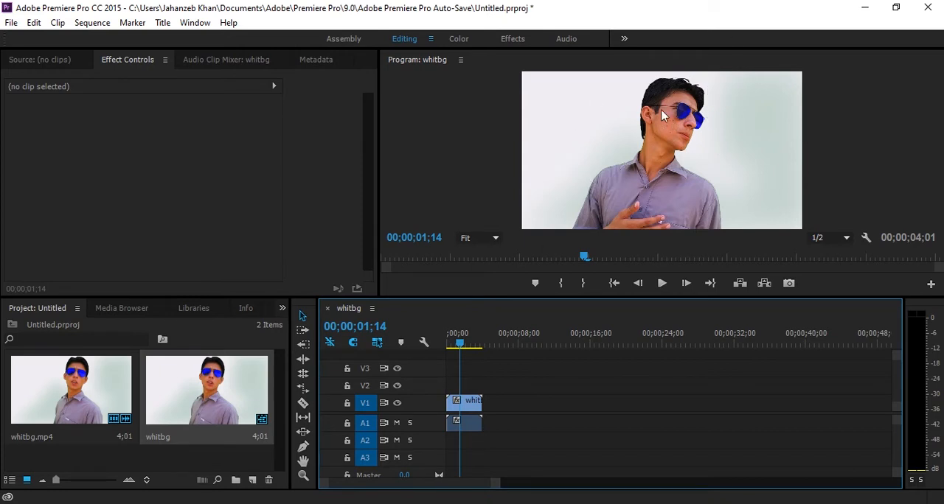
mouse_move(582, 179)
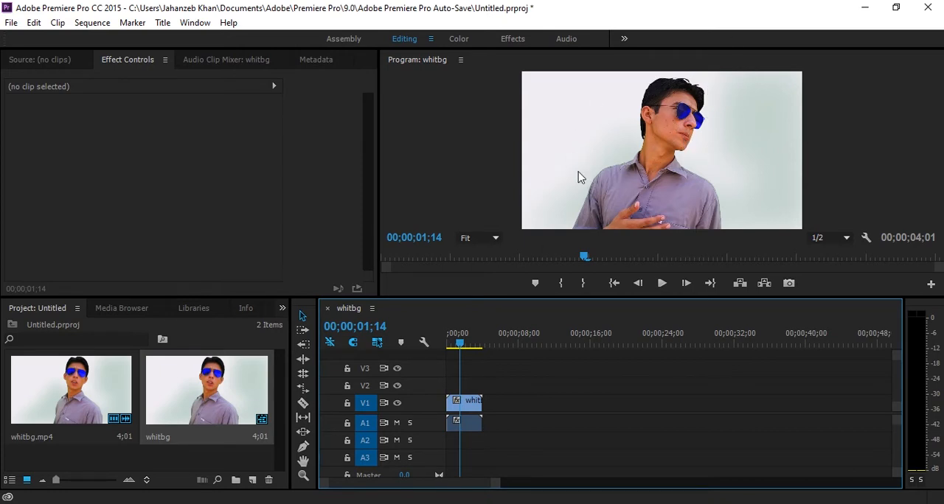
mouse_move(697, 93)
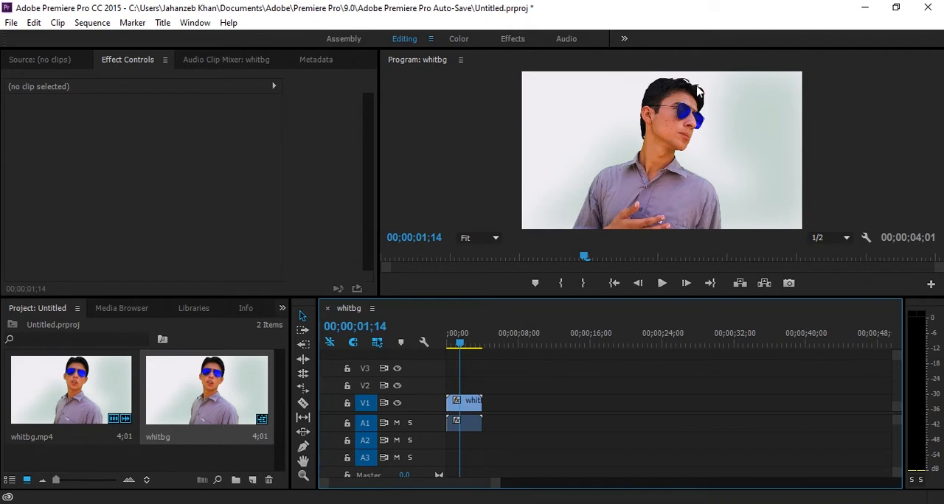
mouse_move(710, 123)
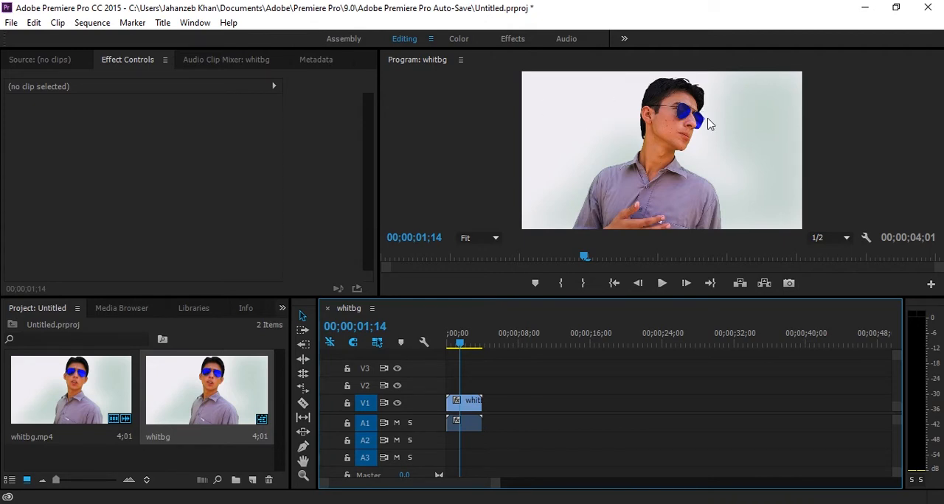
mouse_move(568, 146)
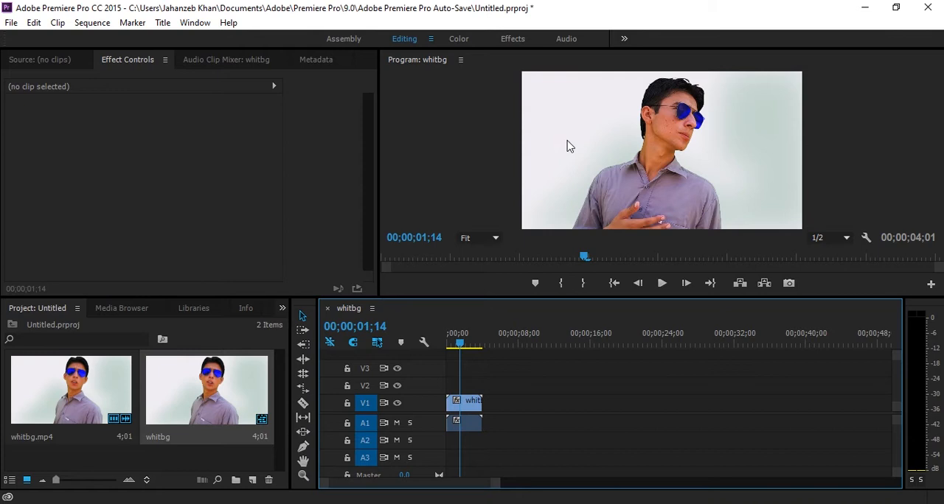
mouse_move(496, 487)
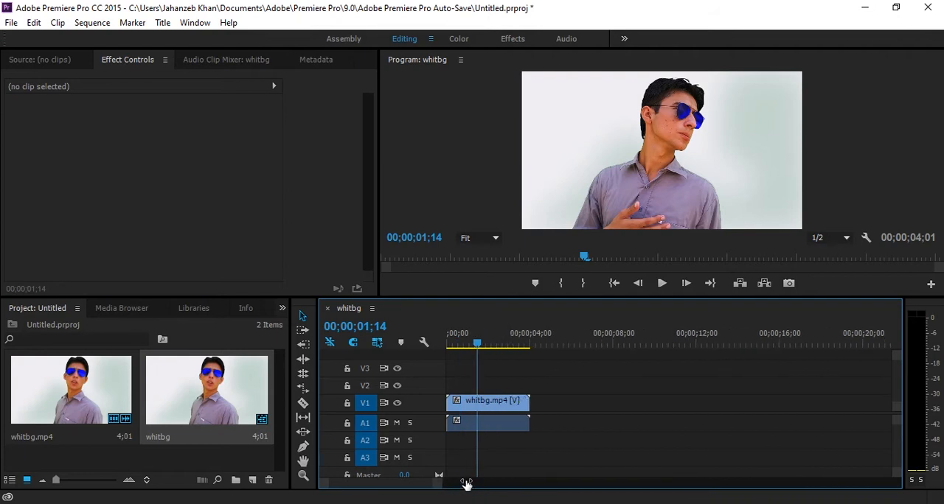
mouse_move(498, 413)
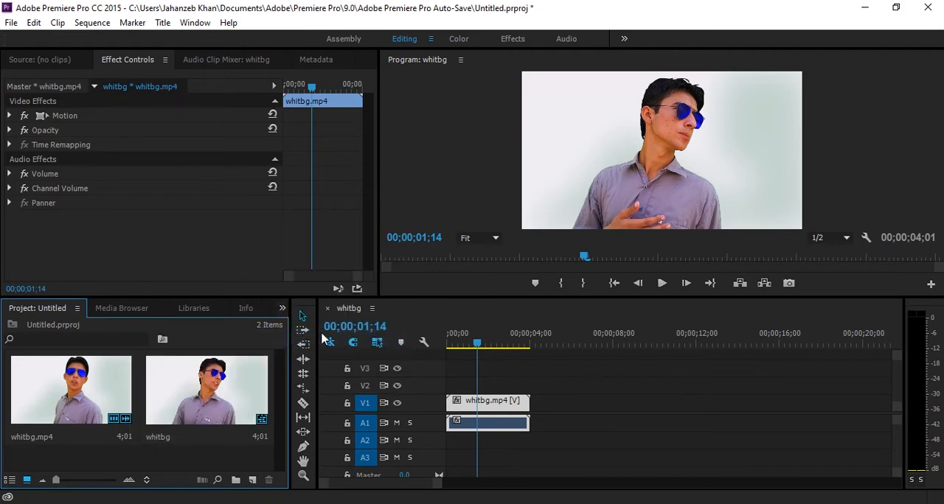
mouse_move(452, 356)
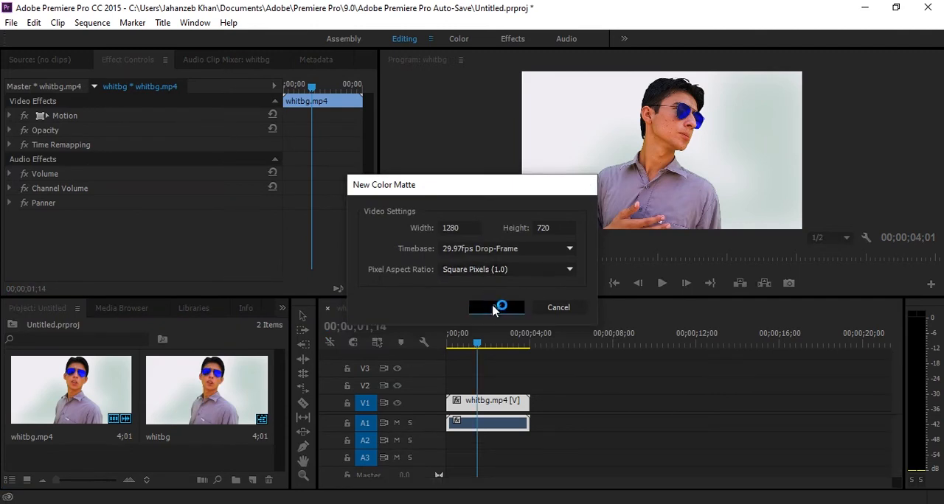
click(497, 307)
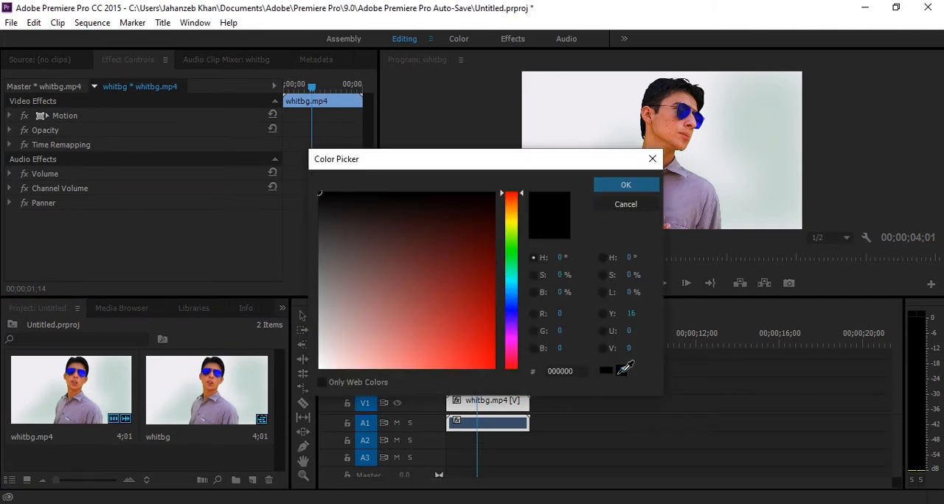
click(632, 88)
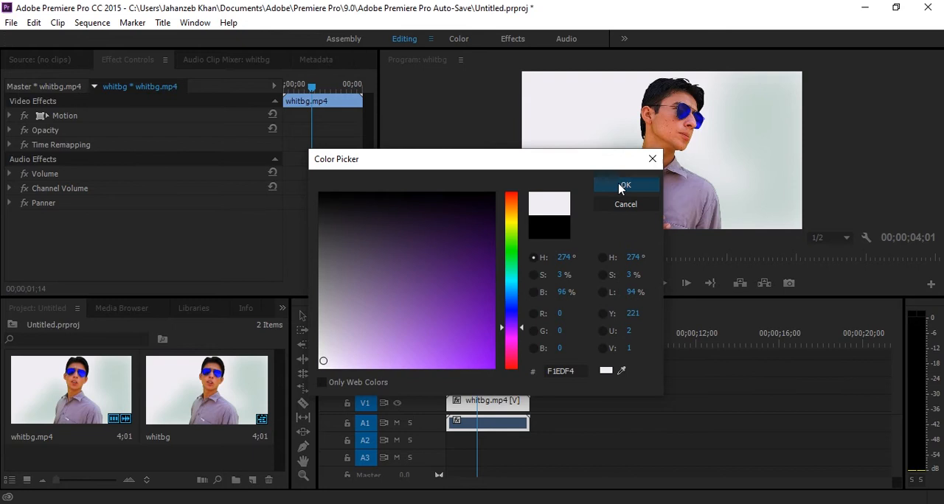
click(625, 185)
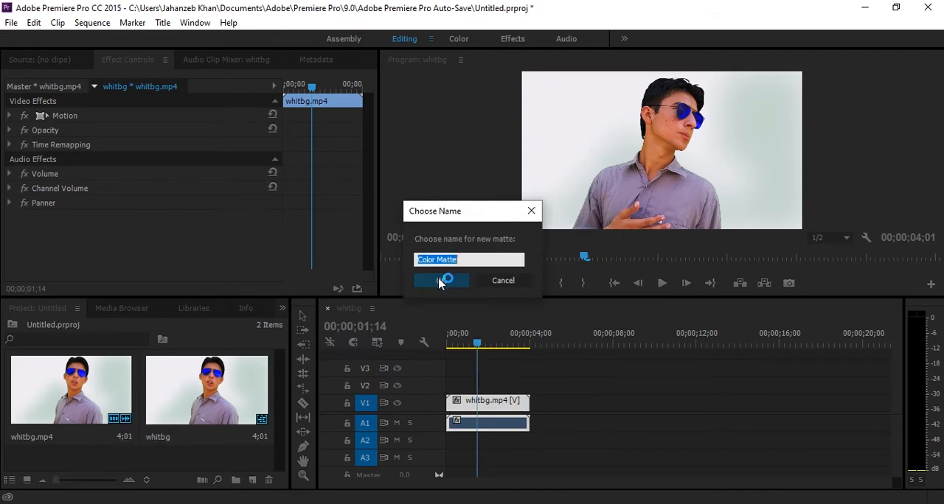
click(441, 280)
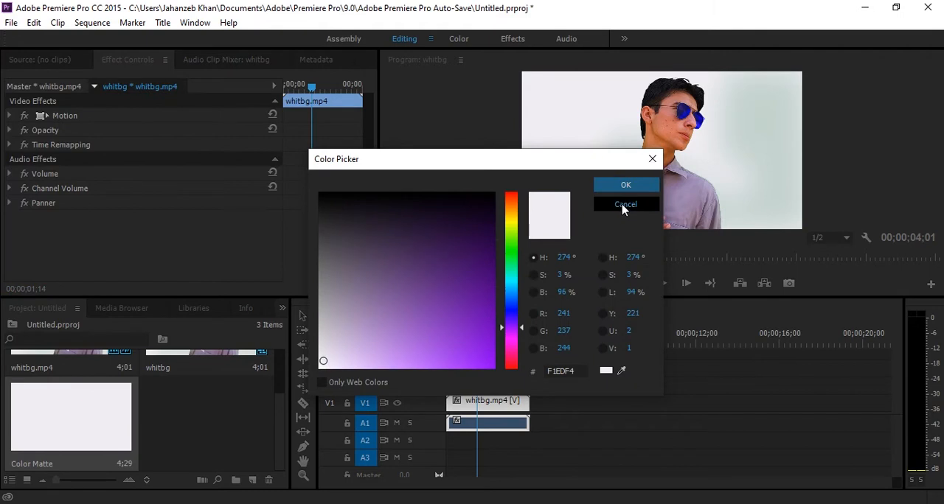
click(625, 204)
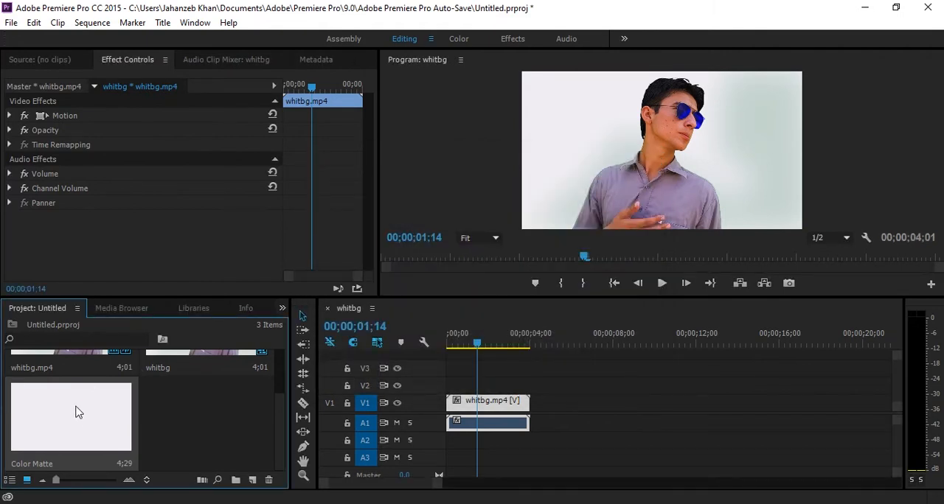
Step: Put Color Matte on V2 above whitbg, trimmed to the clip's length, with V2 hidden
drag(70, 417, 494, 389)
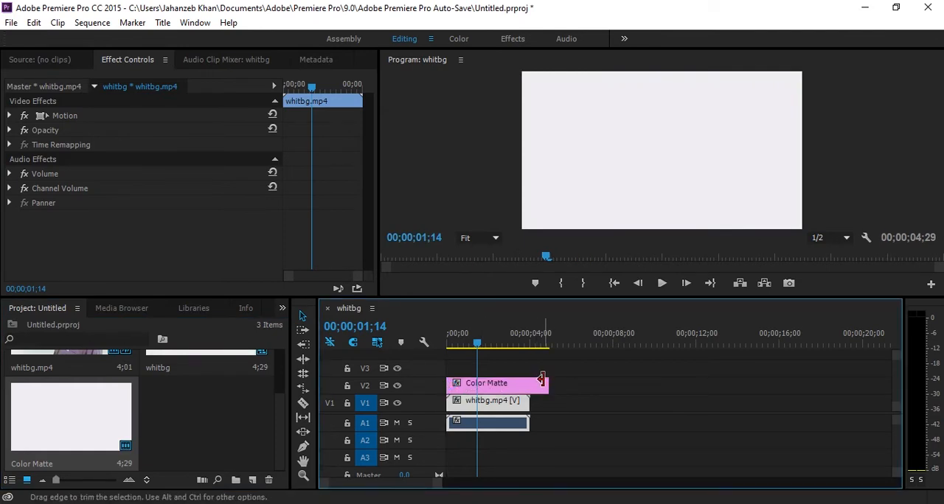
drag(542, 382, 529, 383)
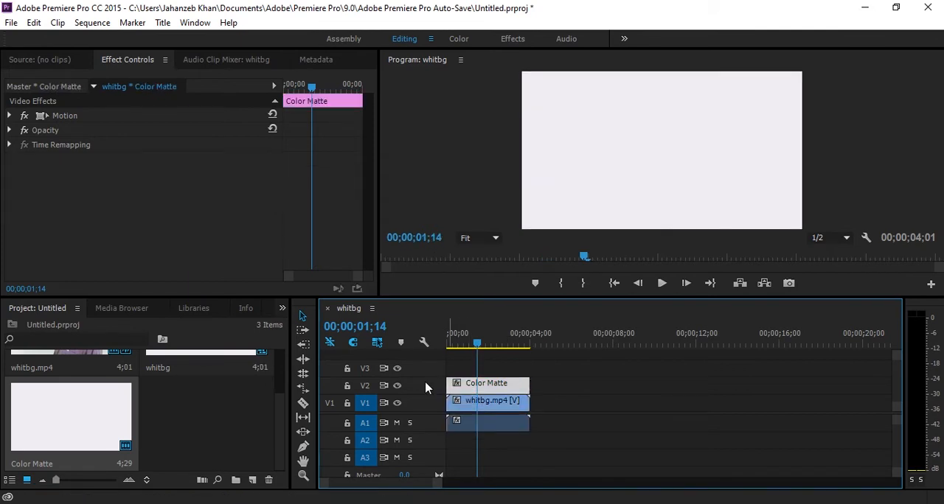
mouse_move(527, 383)
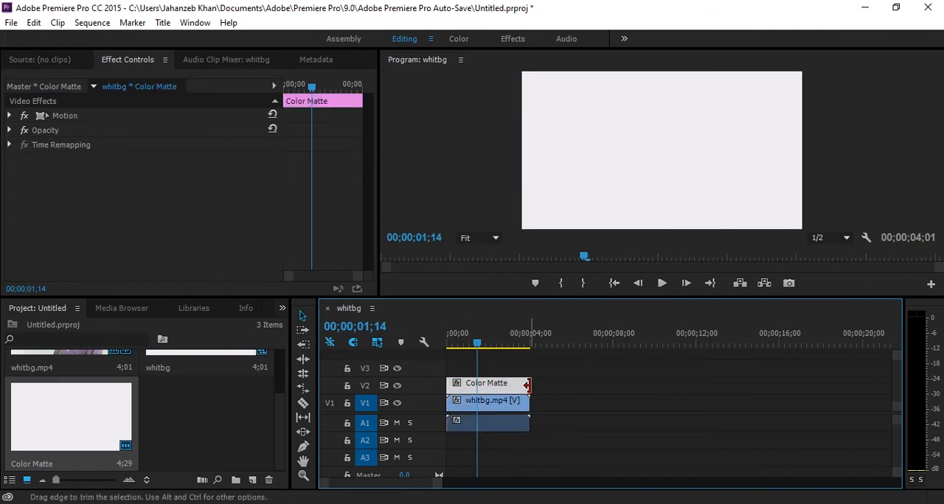
click(588, 386)
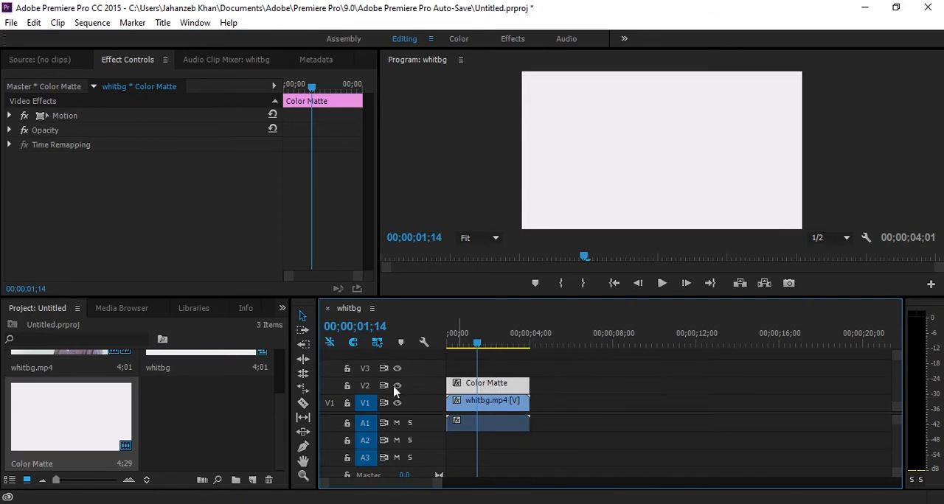
click(397, 385)
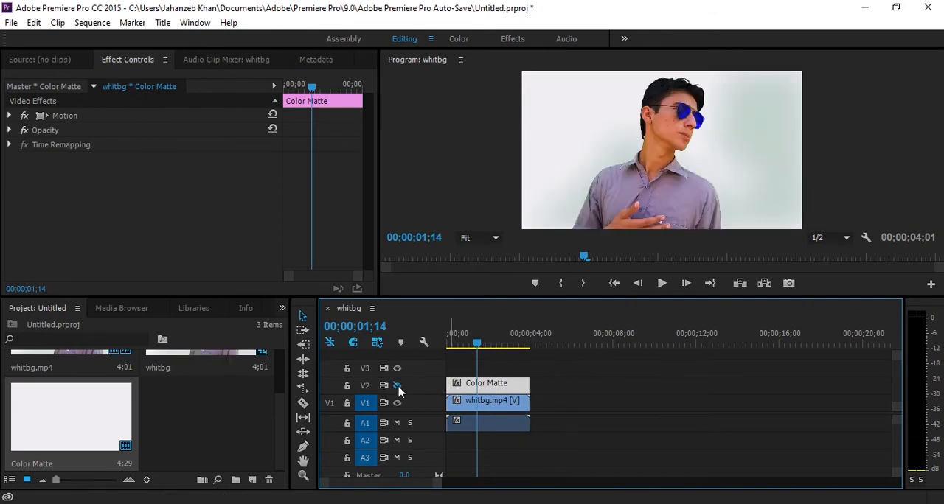
click(487, 403)
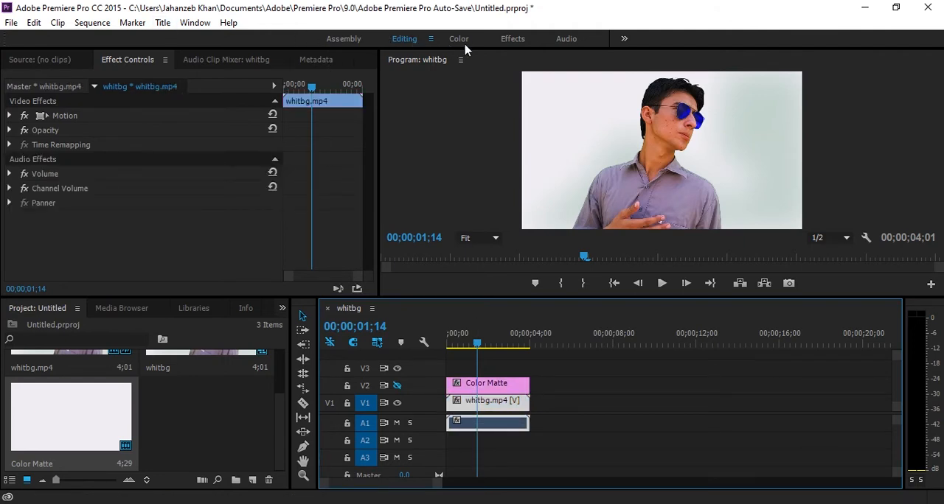
Step: Switch to the Effects workspace and show the Effects panel
click(193, 307)
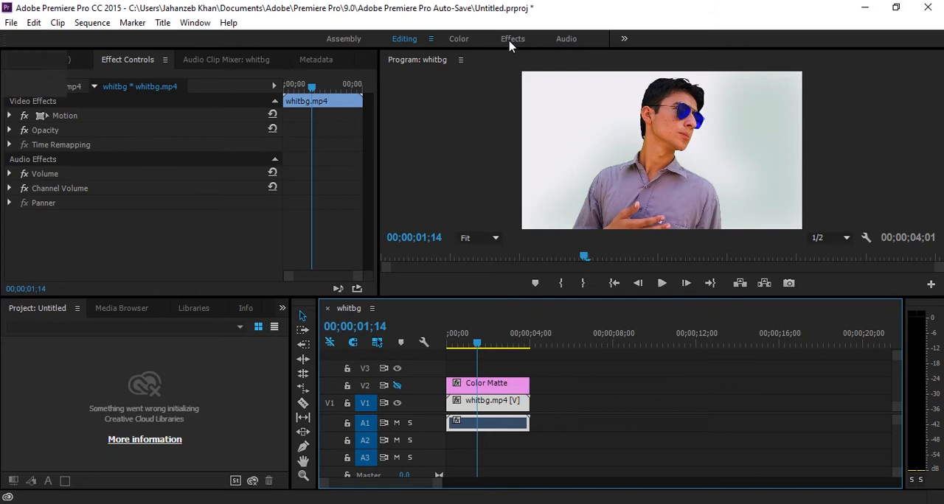
click(512, 38)
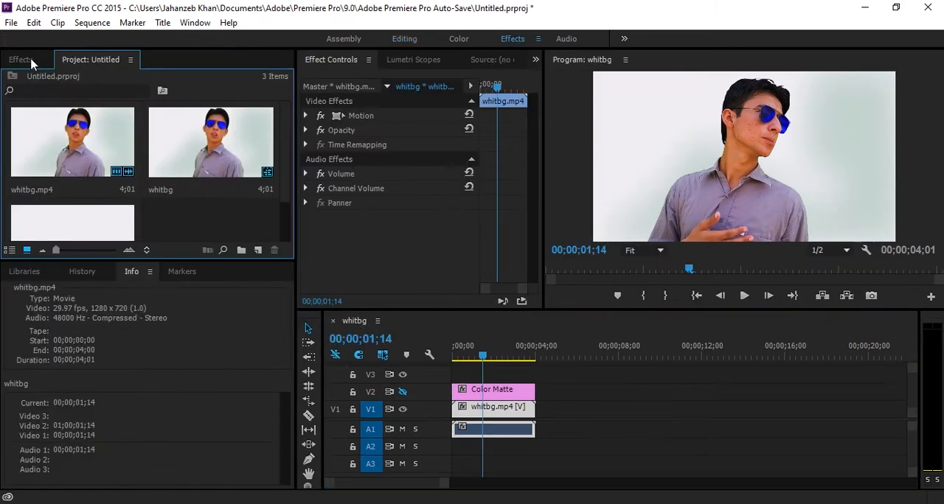
click(20, 59)
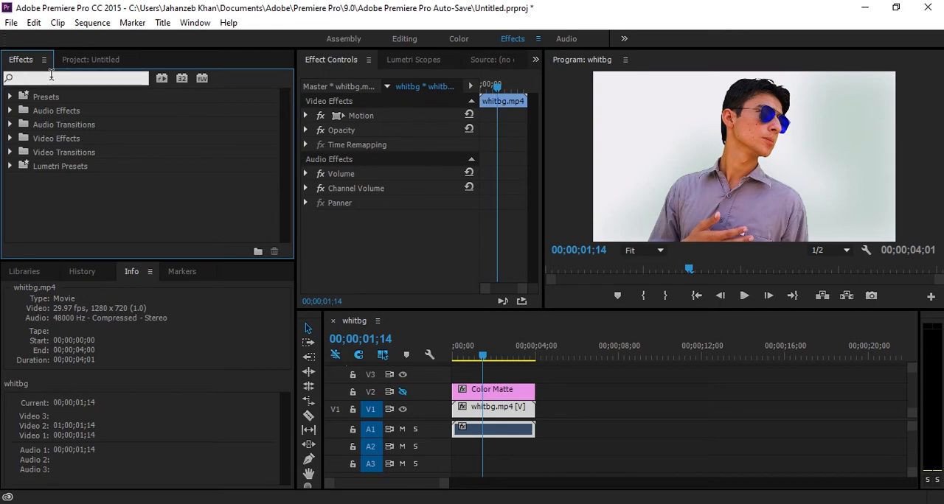
Step: Search the Effects panel for 'diff' to find Difference Matte for the whitbg.mp4 clip
text(diff)
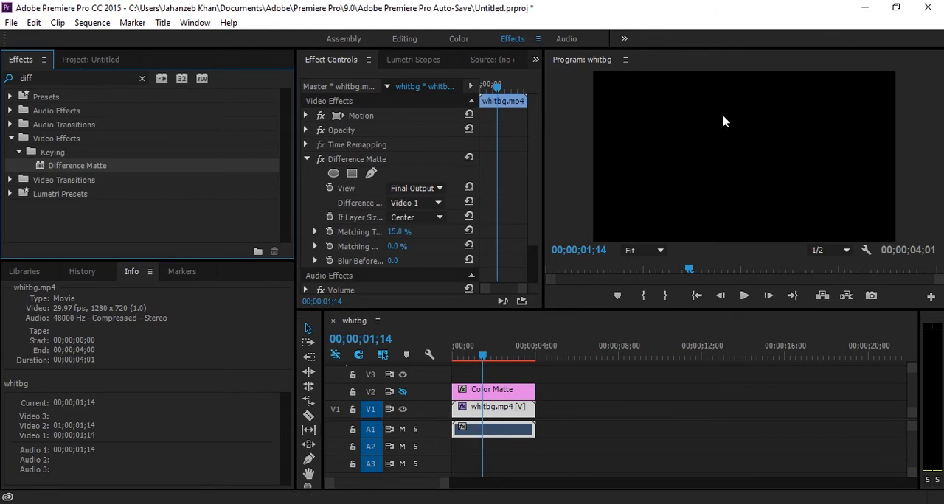
mouse_move(627, 179)
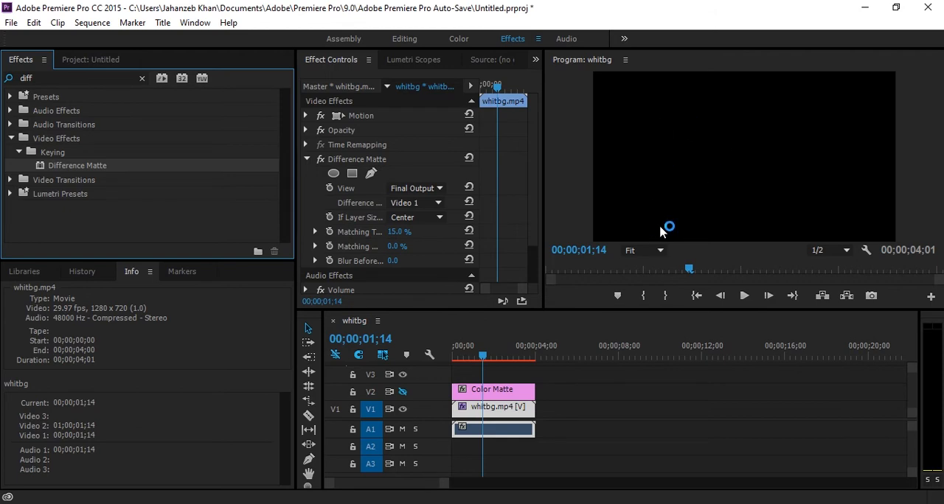
mouse_move(719, 170)
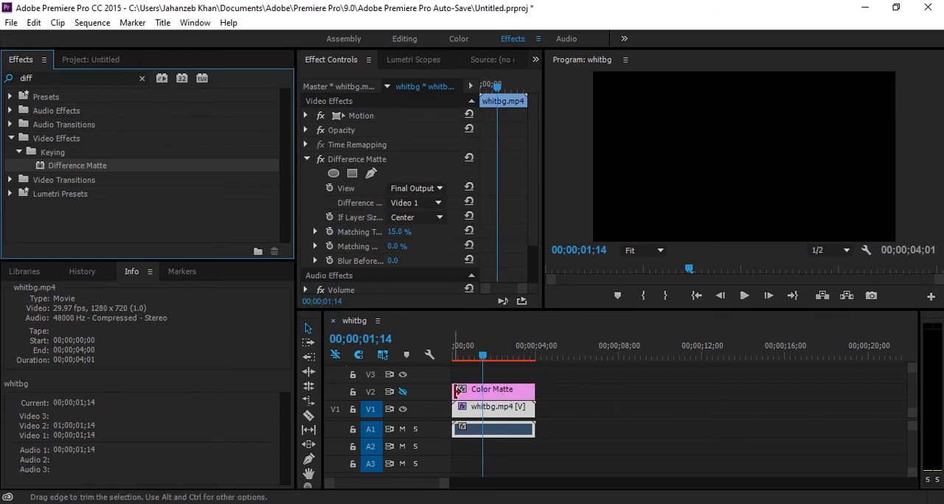
mouse_move(372, 391)
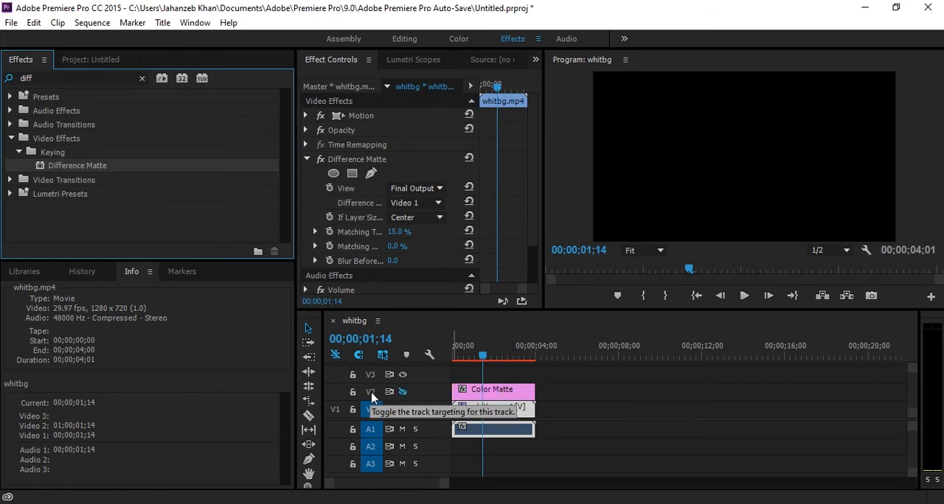
mouse_move(387, 290)
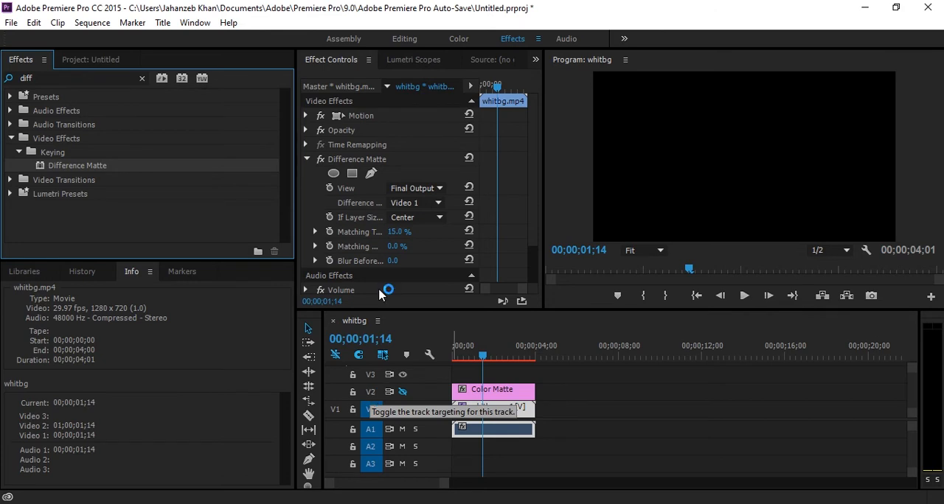
Step: Set the Difference Matte's Difference Layer to Video 2
click(415, 203)
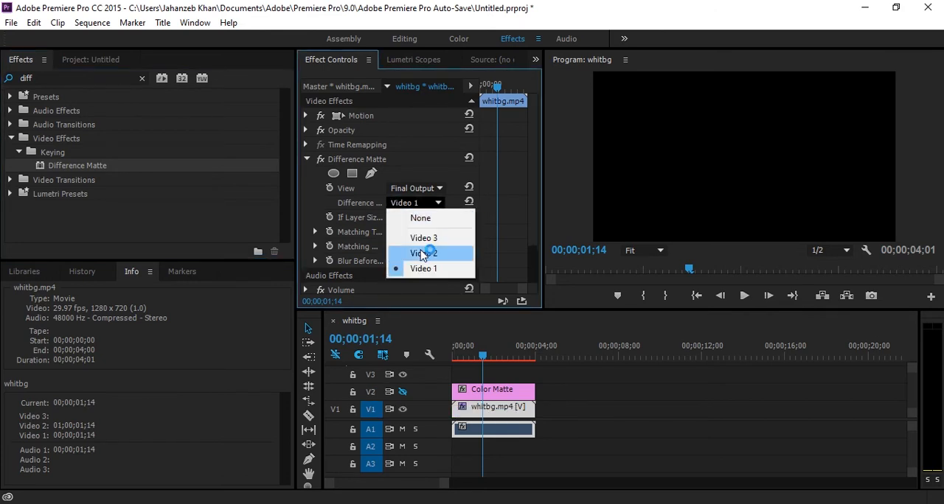
click(424, 253)
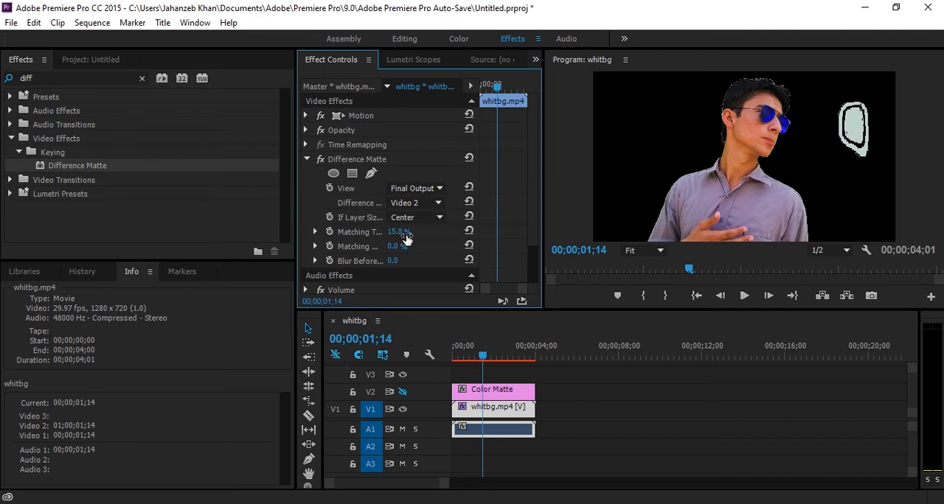
Step: Scrub Matching Tolerance down through 25% and settle on 17%
click(398, 232)
text(37)
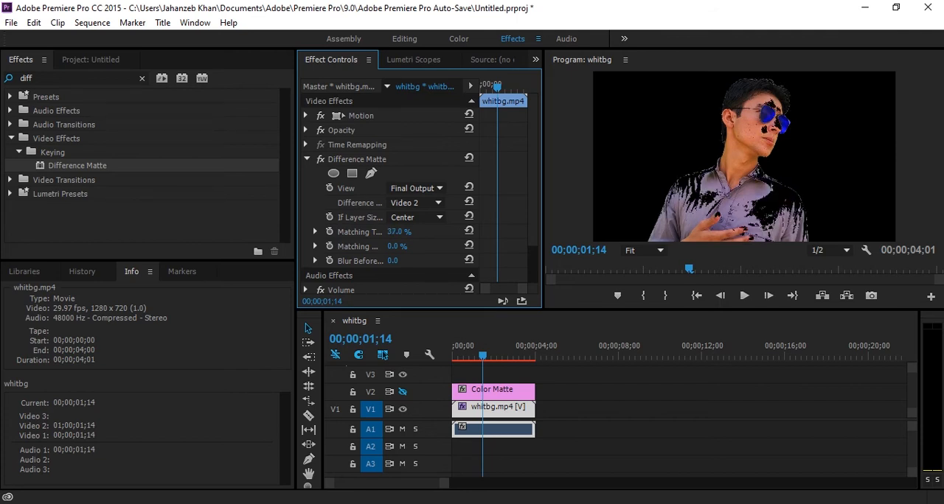
drag(413, 232, 376, 232)
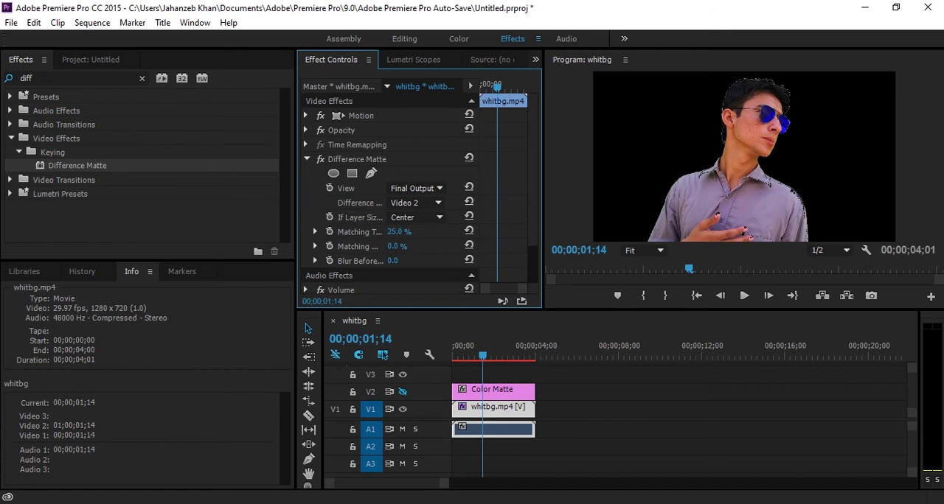
drag(399, 232, 393, 232)
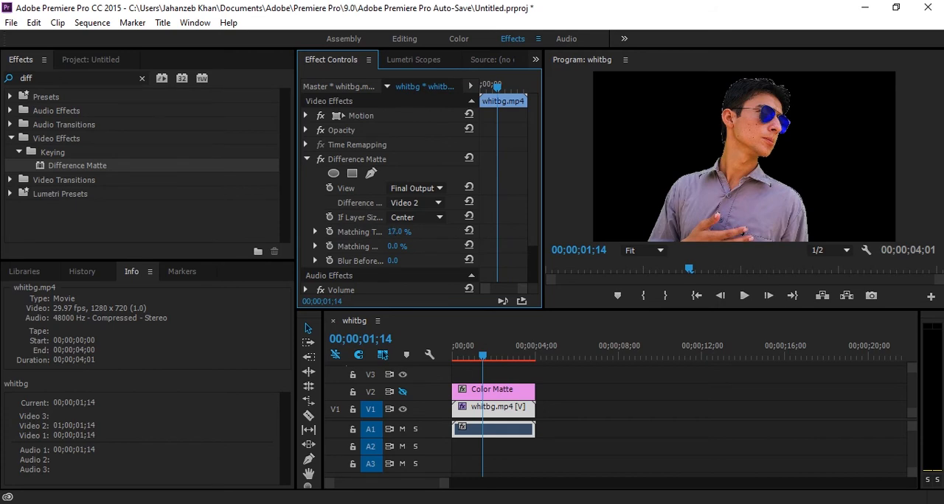
mouse_move(654, 203)
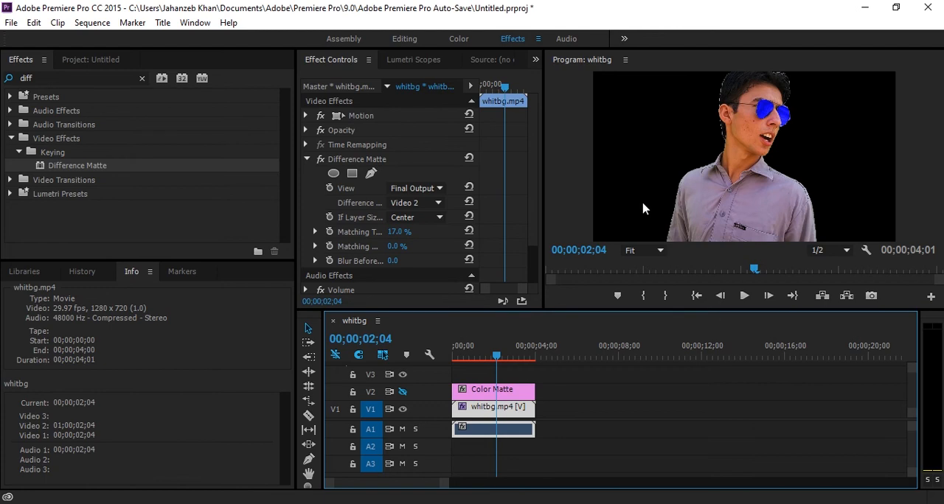
mouse_move(649, 204)
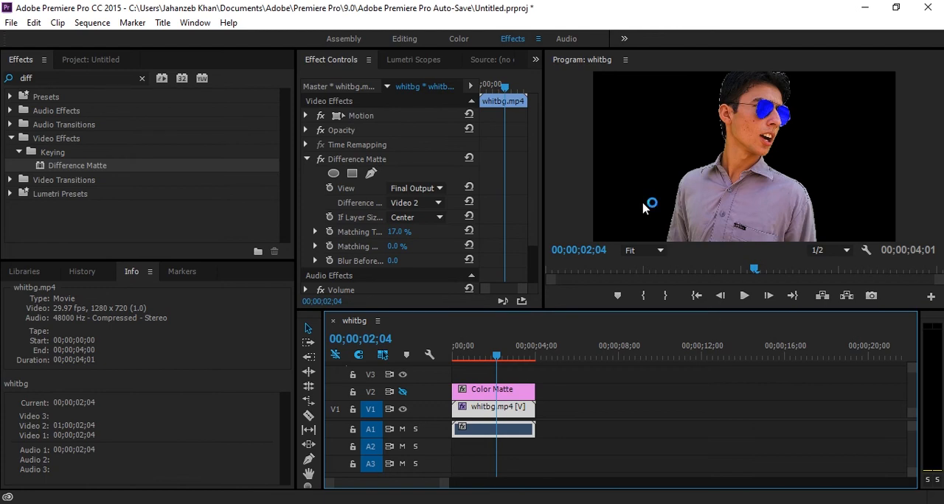
mouse_move(643, 209)
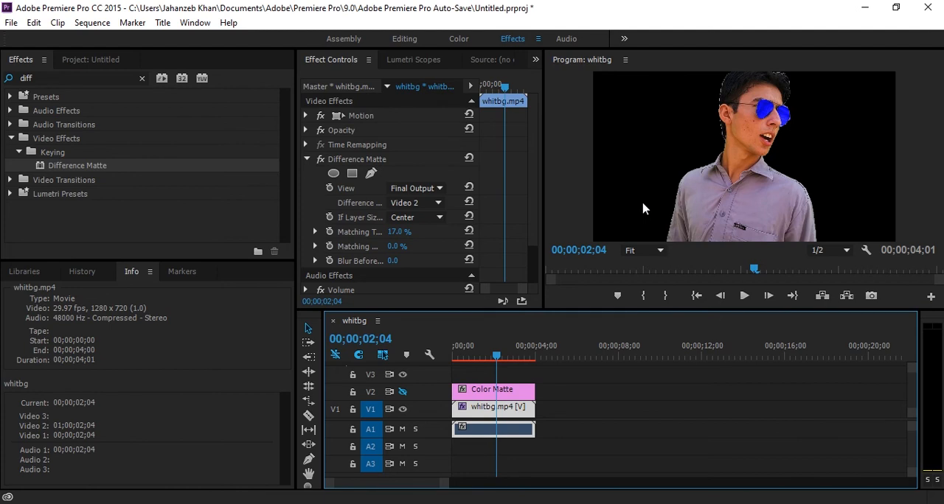
mouse_move(805, 157)
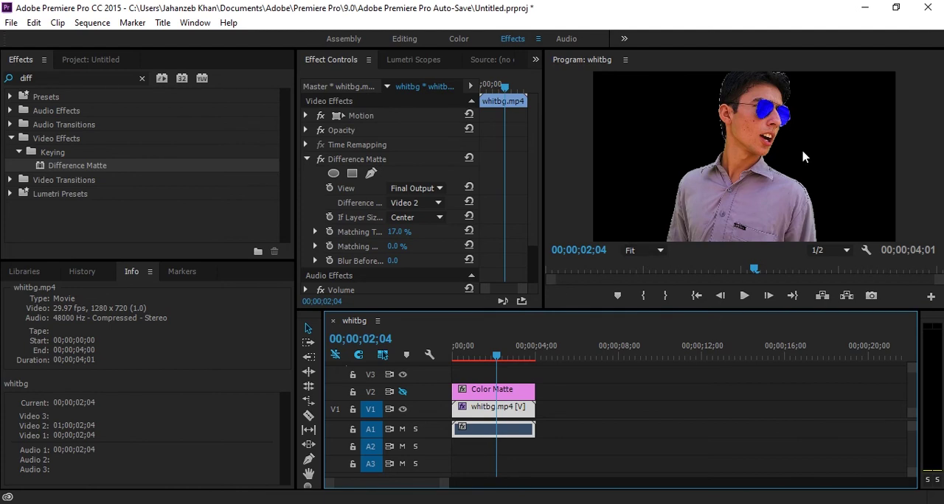
mouse_move(605, 303)
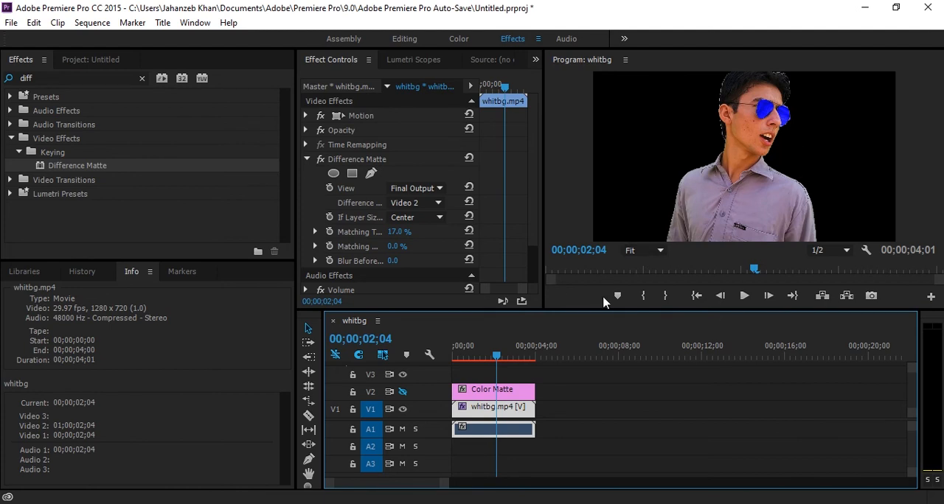
mouse_move(566, 426)
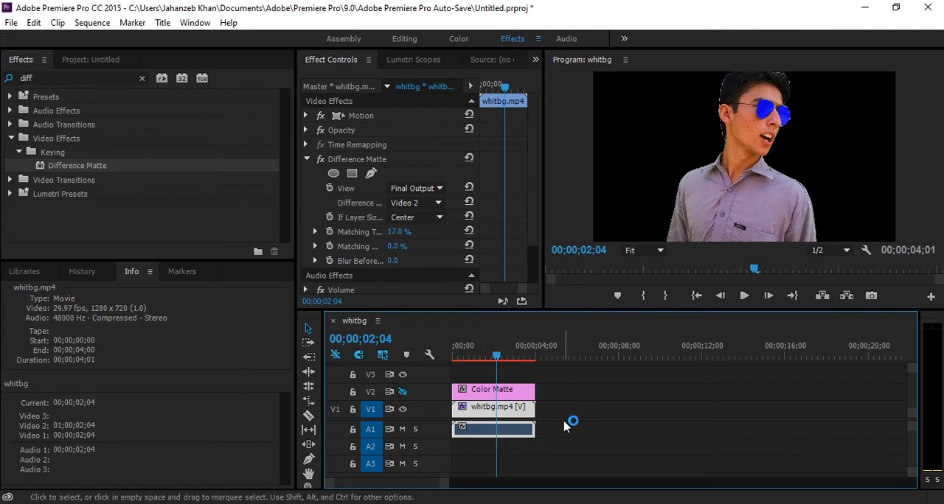
mouse_move(635, 336)
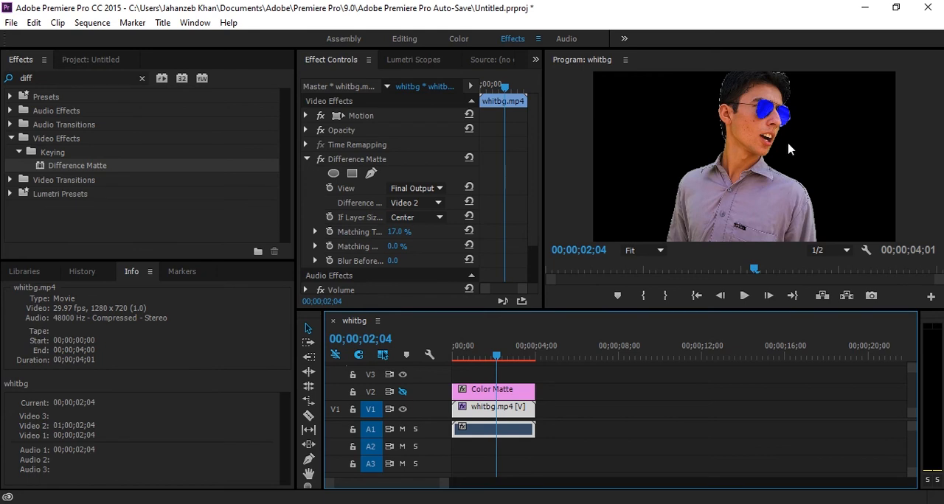
mouse_move(499, 347)
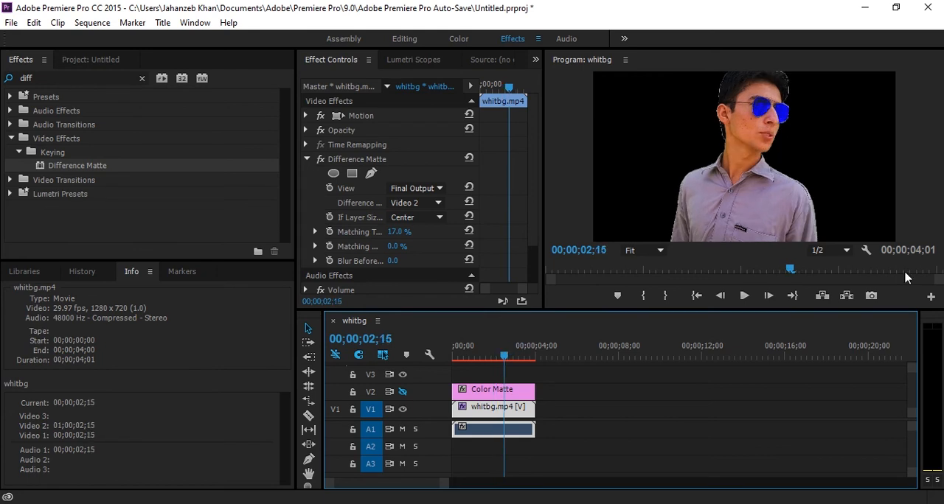
Step: Turn on Transparency Grid in the Program Monitor settings
click(624, 59)
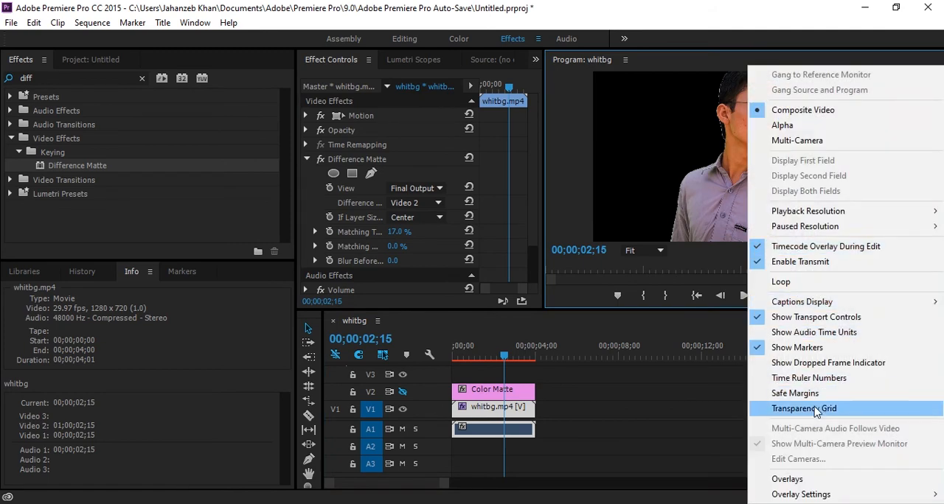
click(804, 408)
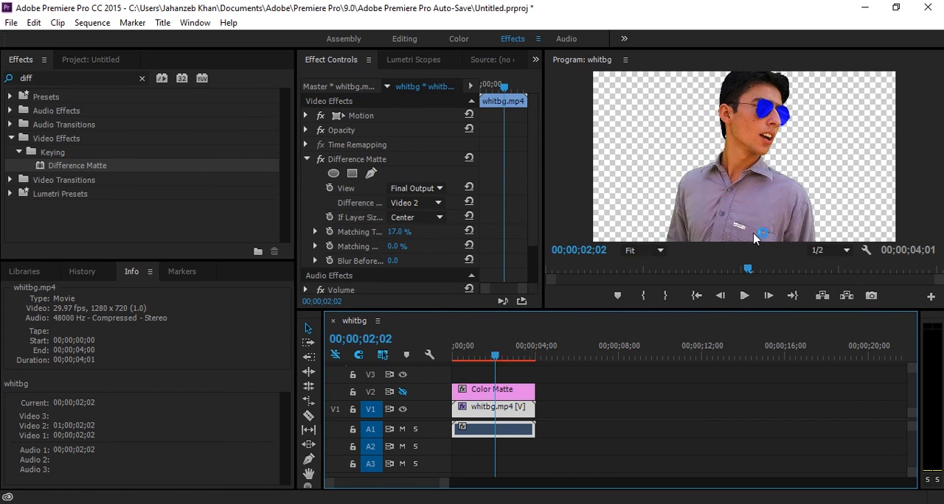
mouse_move(341, 429)
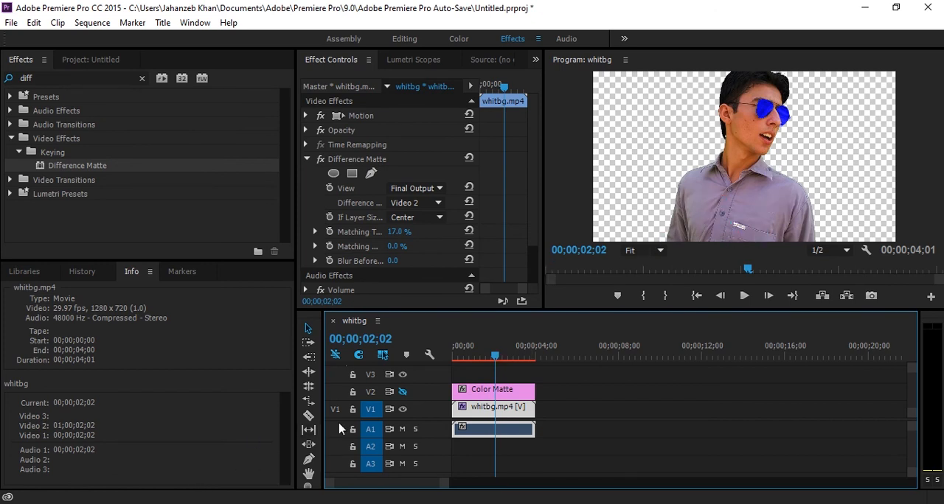
mouse_move(544, 391)
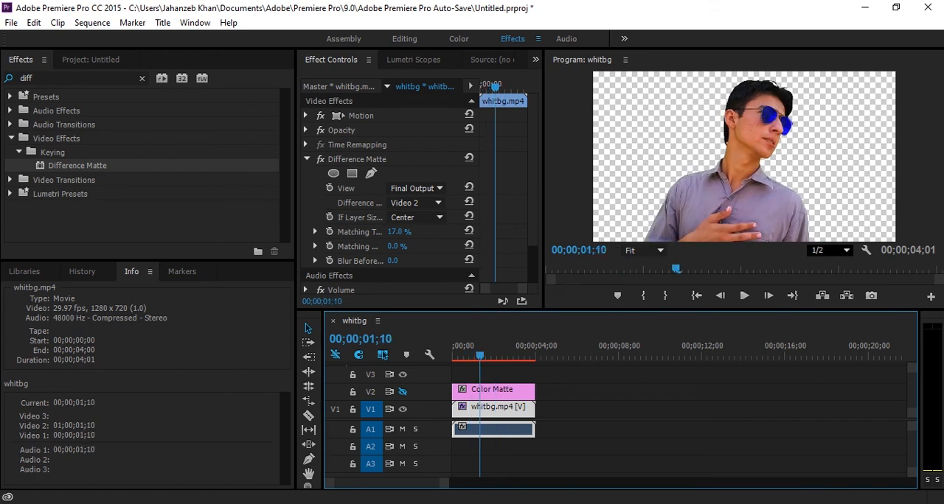
mouse_move(697, 188)
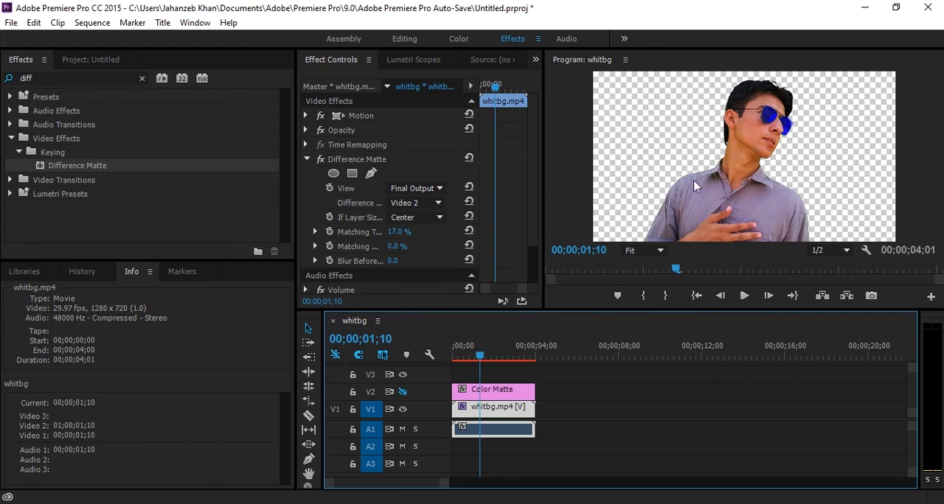
mouse_move(725, 149)
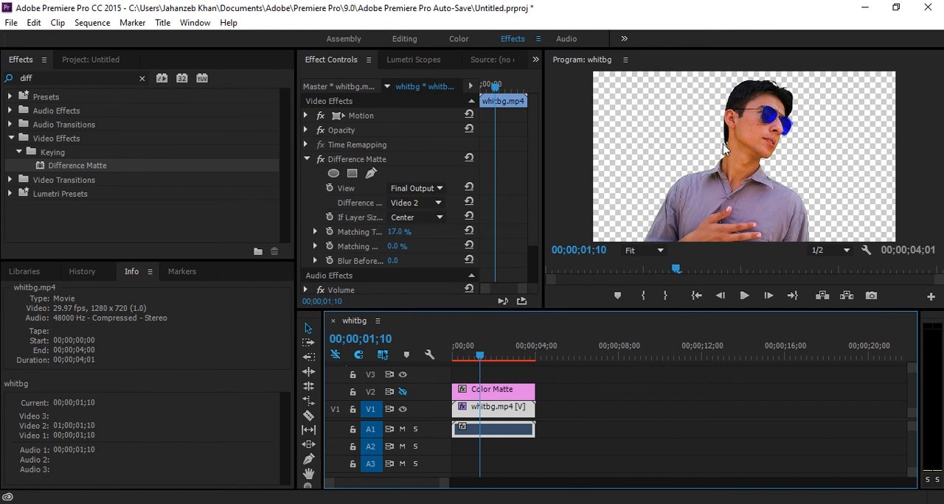